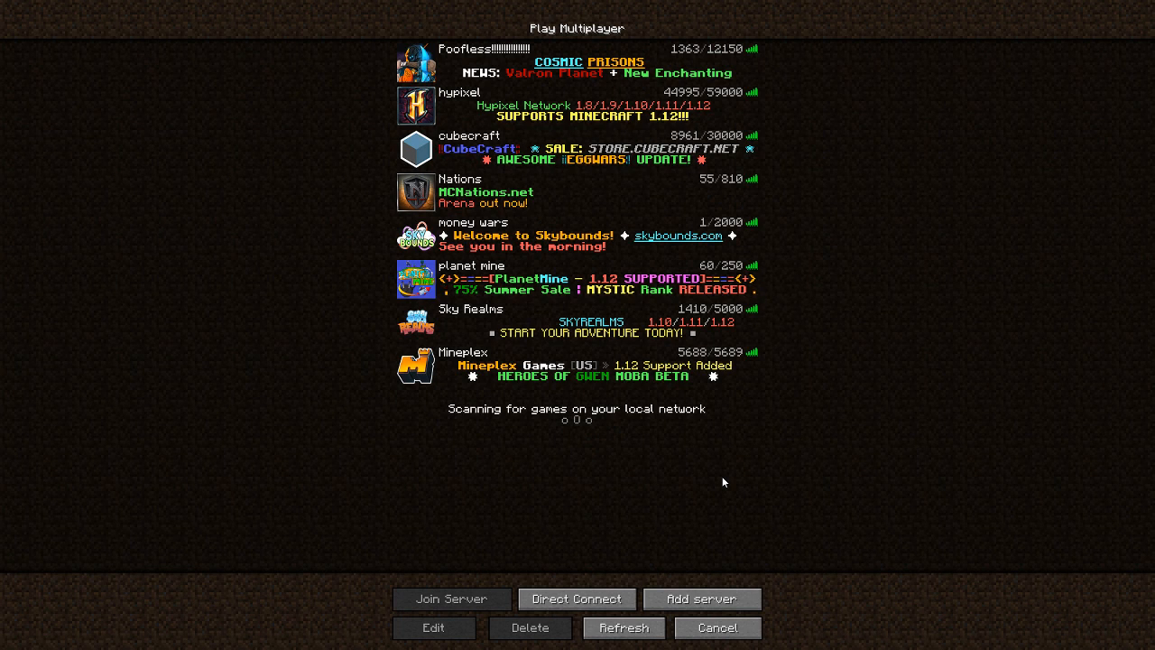
{"action": "mouse_move", "coordinate": [740, 625]}
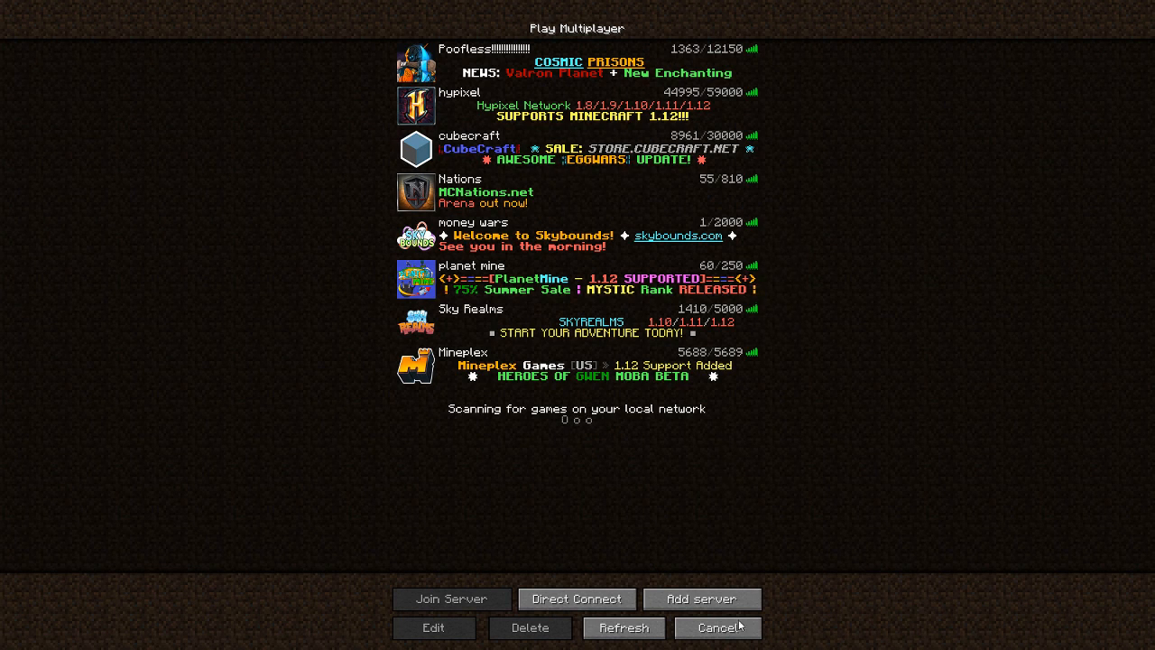